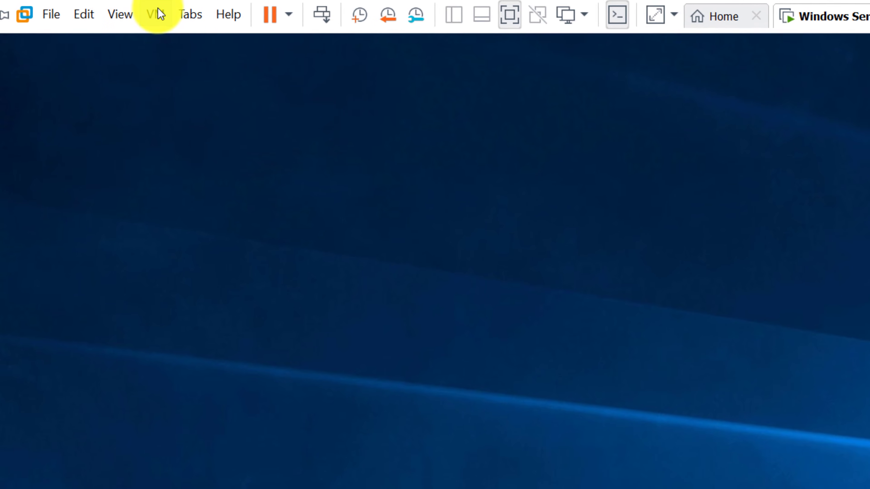
- Reveal the VM menu's Snapshot submenu for the Windows Server 2019 machine
{"action": "left_click", "coordinate": [158, 14]}
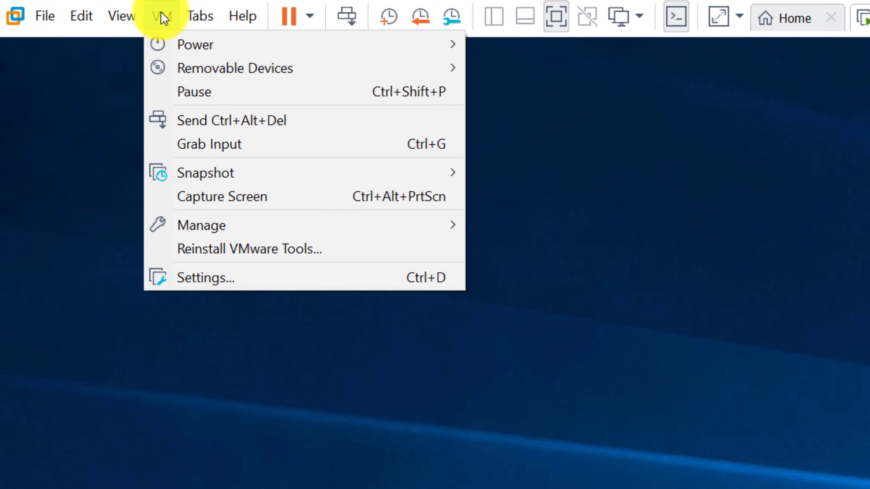
{"action": "mouse_move", "coordinate": [208, 173]}
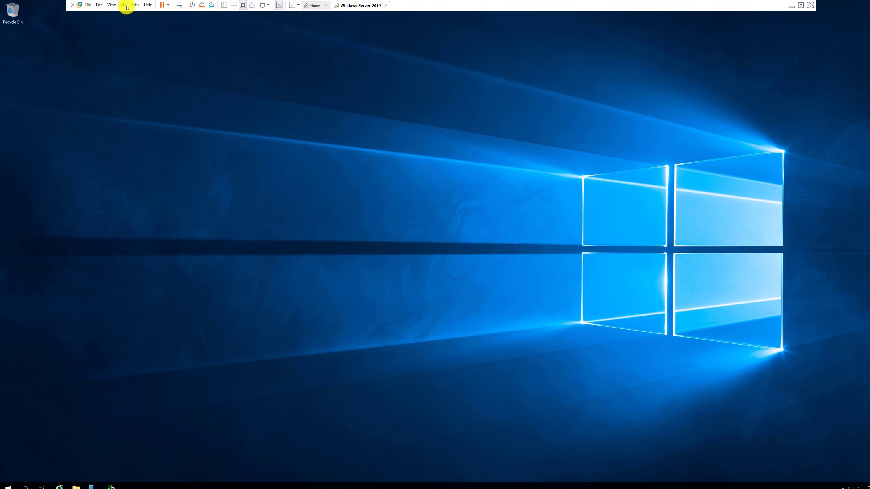
{"action": "left_click", "coordinate": [134, 5]}
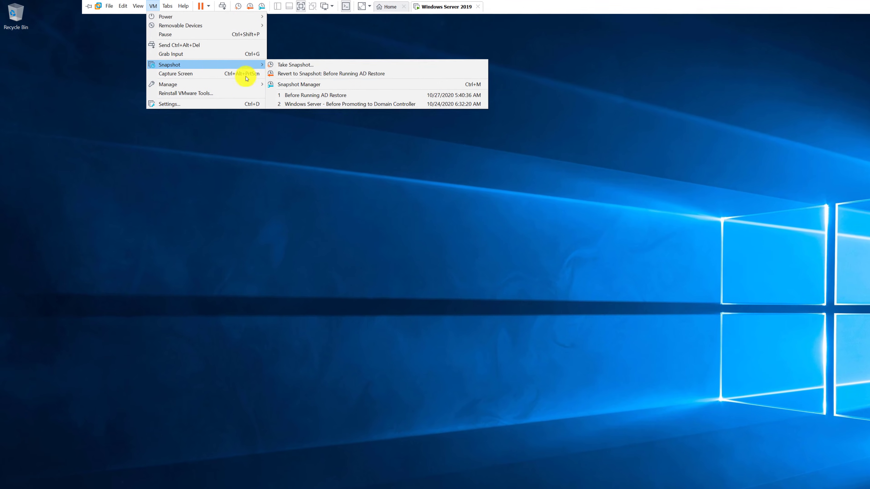
- Launch the Snapshot Manager showing the two-snapshot chain to the current state
{"action": "left_click", "coordinate": [299, 84]}
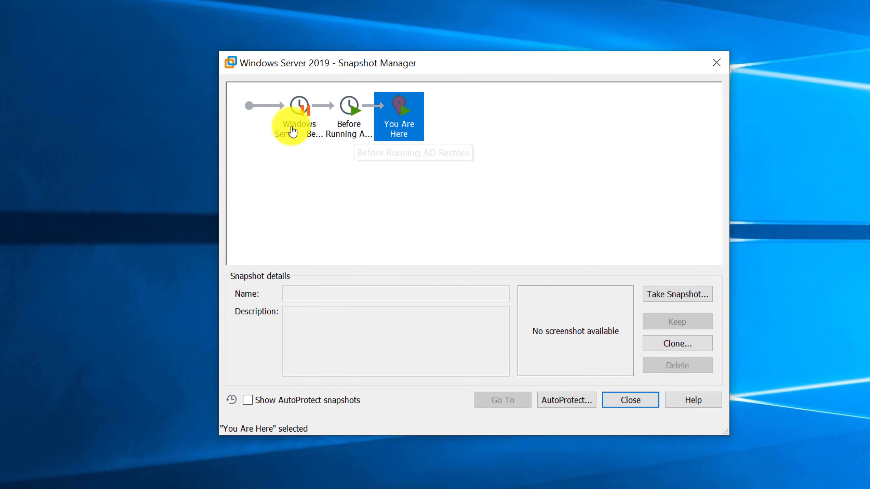
{"action": "mouse_move", "coordinate": [298, 116]}
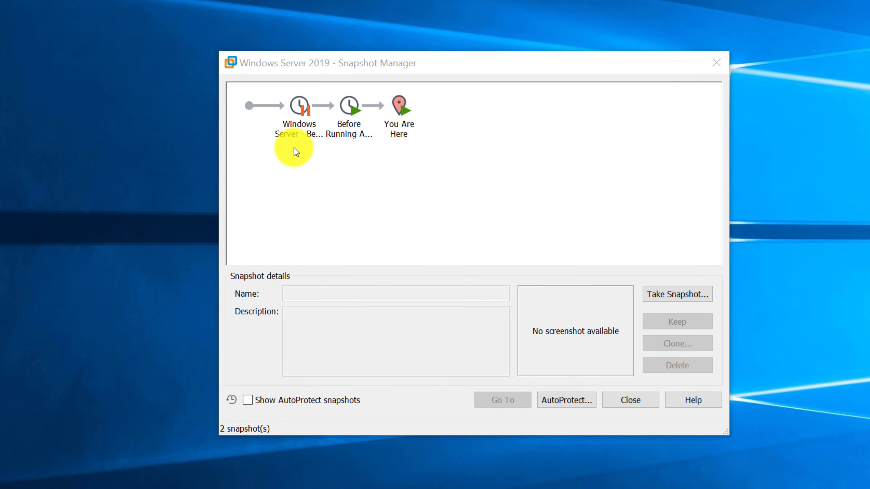
{"action": "left_click", "coordinate": [299, 104]}
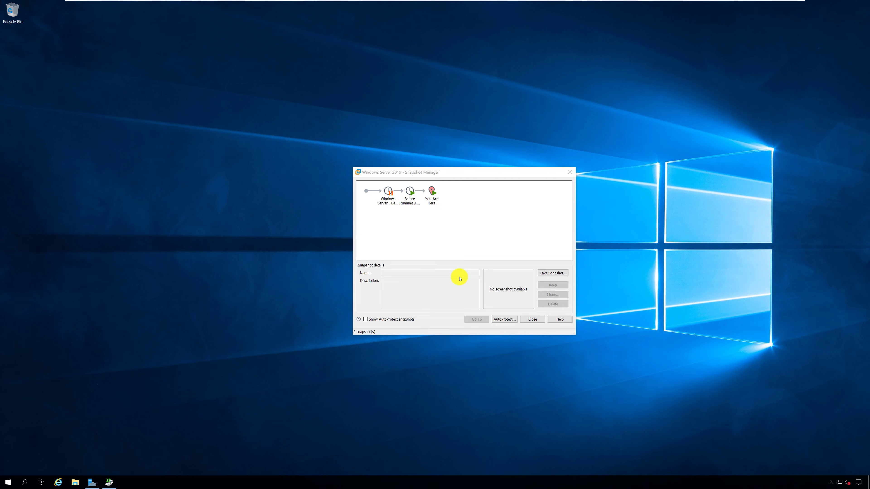
- Select the 'Before Promoting to Domain Controller' snapshot to view its 10/24/2020 details
{"action": "left_click", "coordinate": [388, 195]}
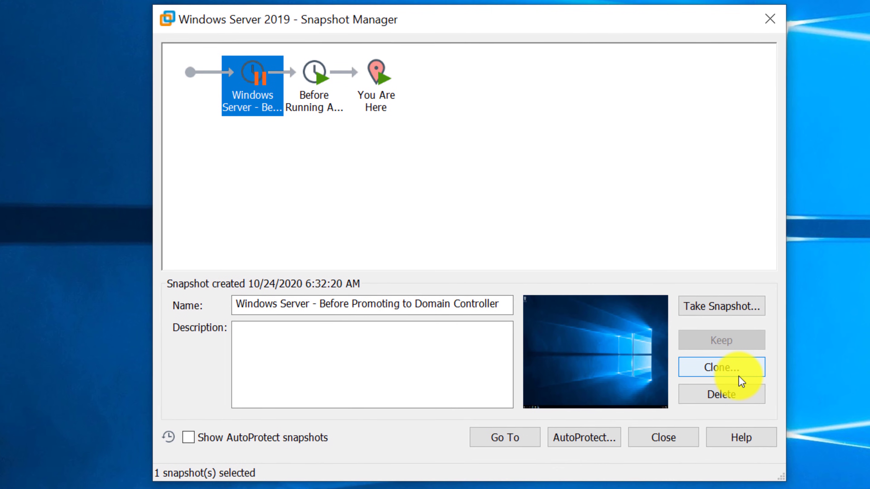
{"action": "mouse_move", "coordinate": [196, 469]}
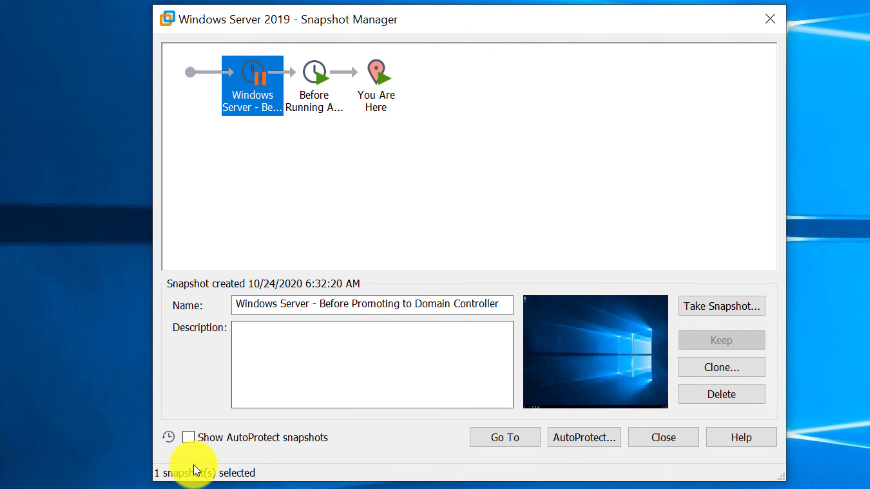